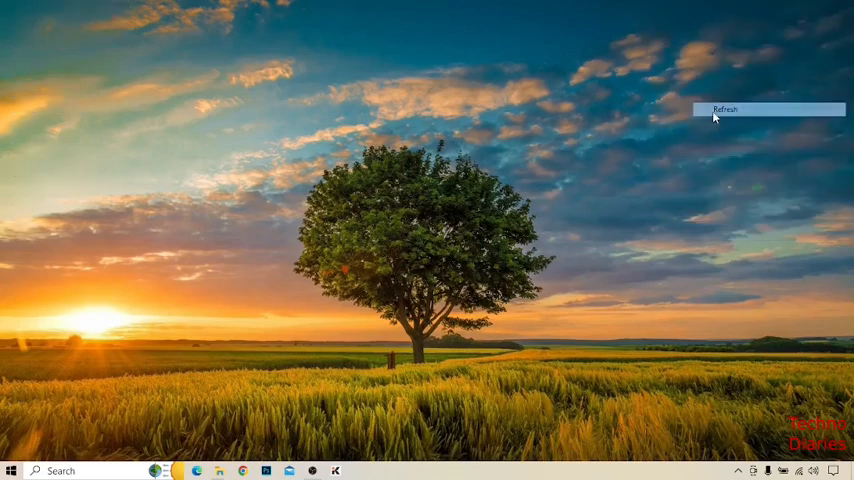
- Refresh the Windows desktop so its icons reappear
{"action": "left_click", "coordinate": [724, 108]}
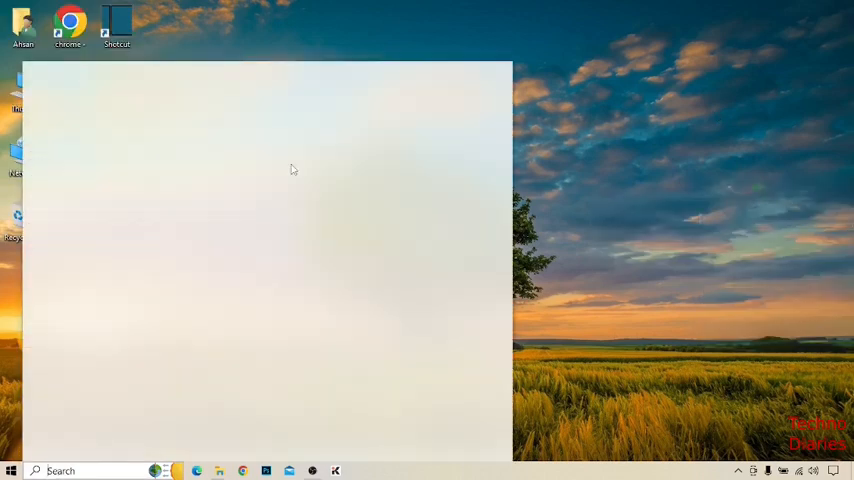
- Search 'de' from the taskbar and launch Device Manager from the results
{"action": "type", "text": "de"}
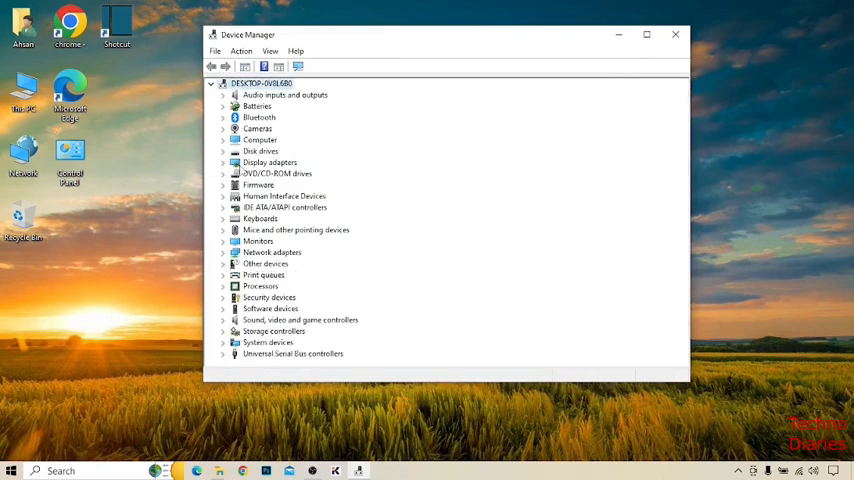
- Show Properties for Intel(R) HD Graphics 5500 under Display adapters
{"action": "left_click", "coordinate": [224, 162]}
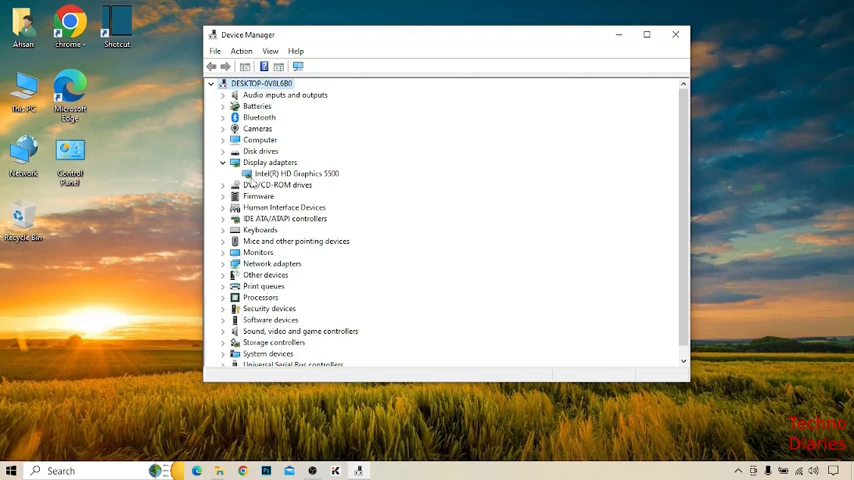
{"action": "left_click", "coordinate": [296, 172]}
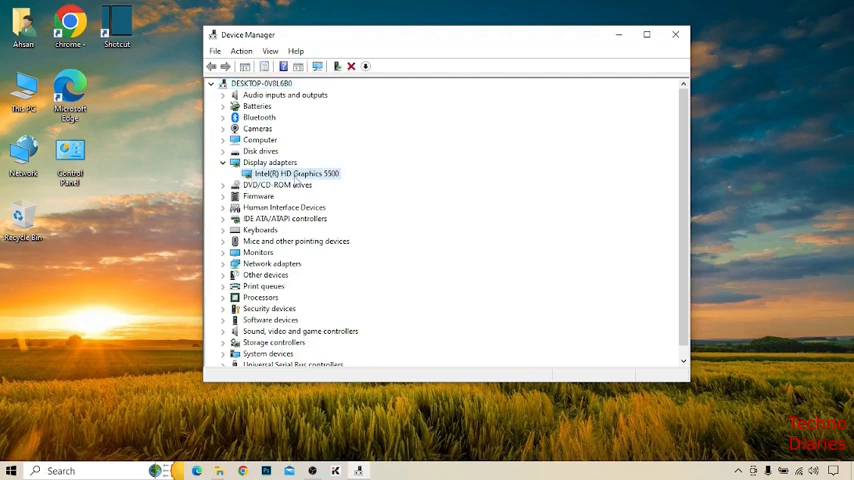
{"action": "right_click", "coordinate": [296, 172]}
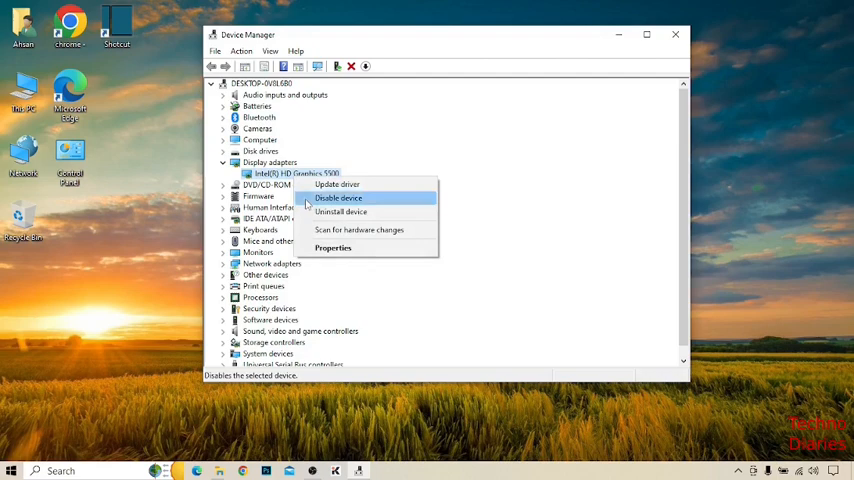
{"action": "left_click", "coordinate": [332, 246]}
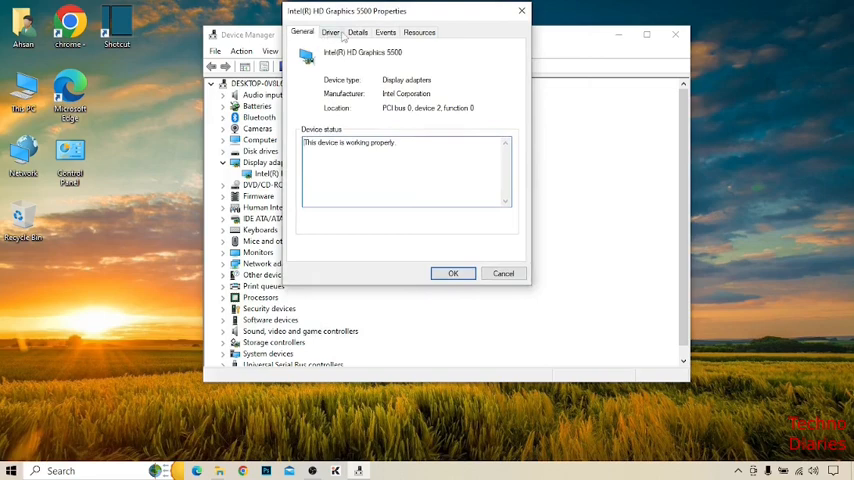
- Launch Update Driver from the adapter's Driver details
{"action": "left_click", "coordinate": [332, 32]}
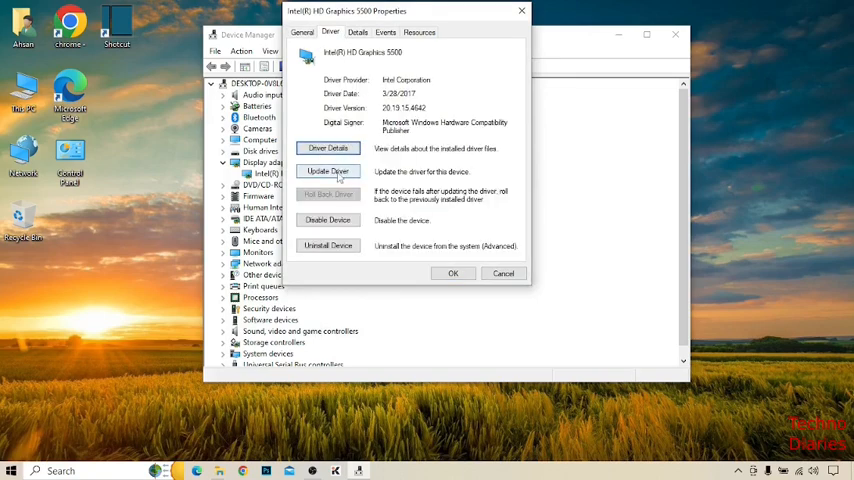
{"action": "left_click", "coordinate": [328, 172]}
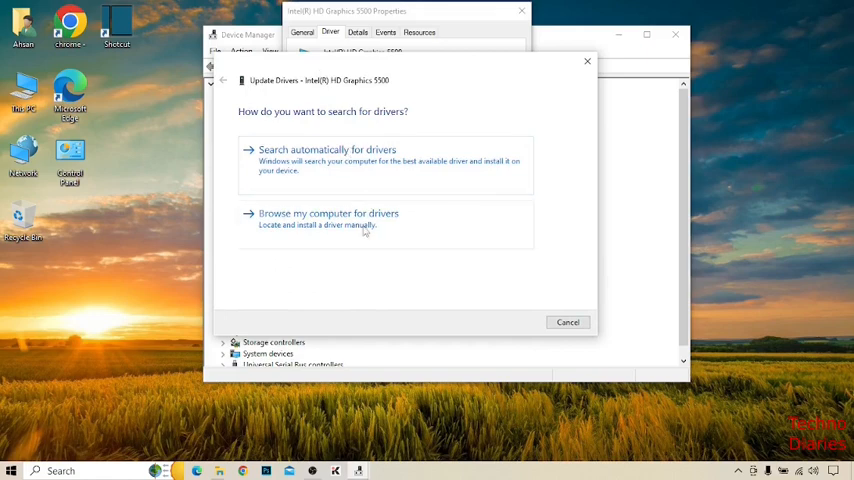
{"action": "mouse_move", "coordinate": [336, 256]}
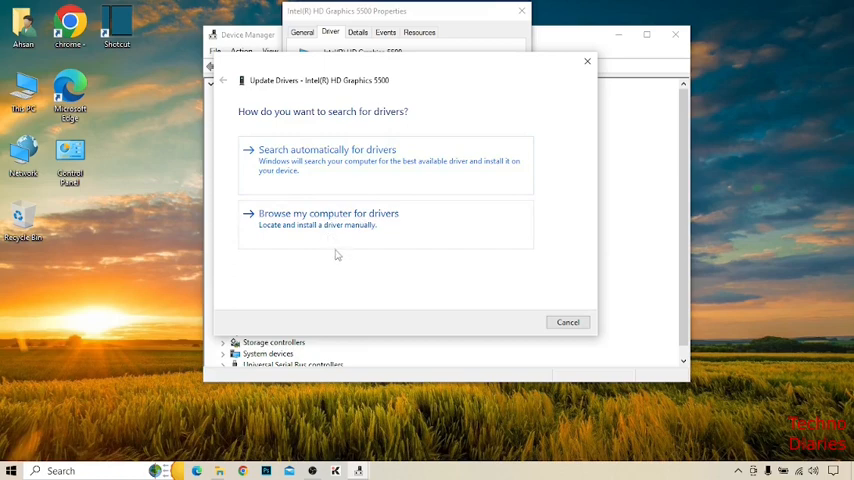
{"action": "mouse_move", "coordinate": [336, 232]}
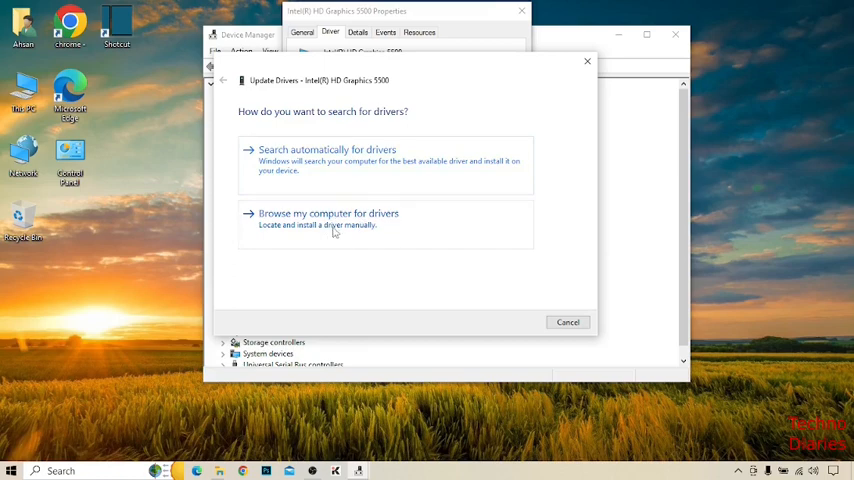
- Install the Intel(R) HD Graphics 5500 driver picked from the list already on this computer
{"action": "left_click", "coordinate": [328, 212]}
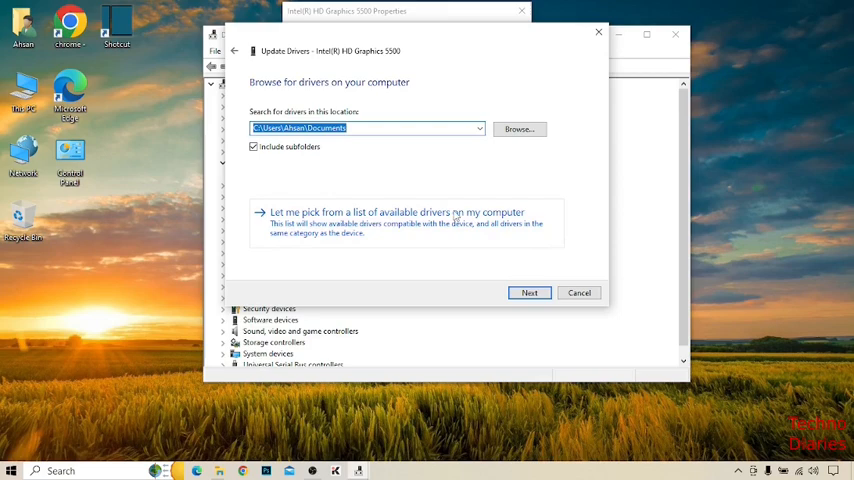
{"action": "left_click", "coordinate": [396, 212]}
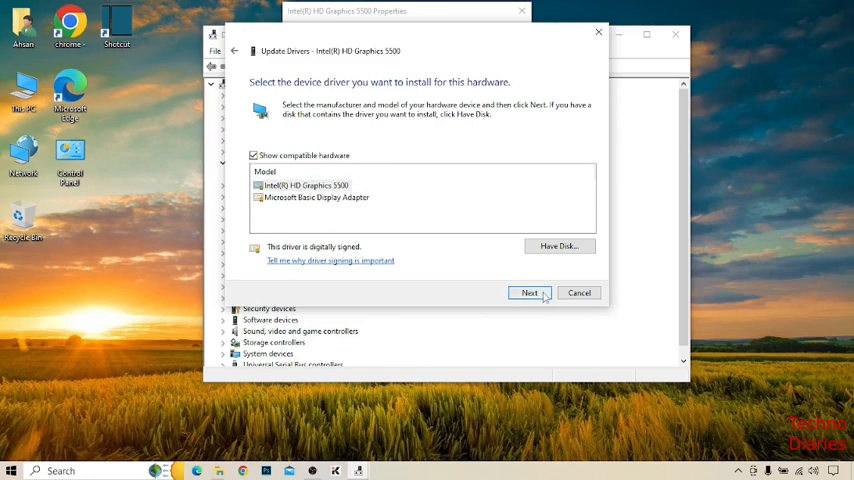
{"action": "left_click", "coordinate": [528, 292]}
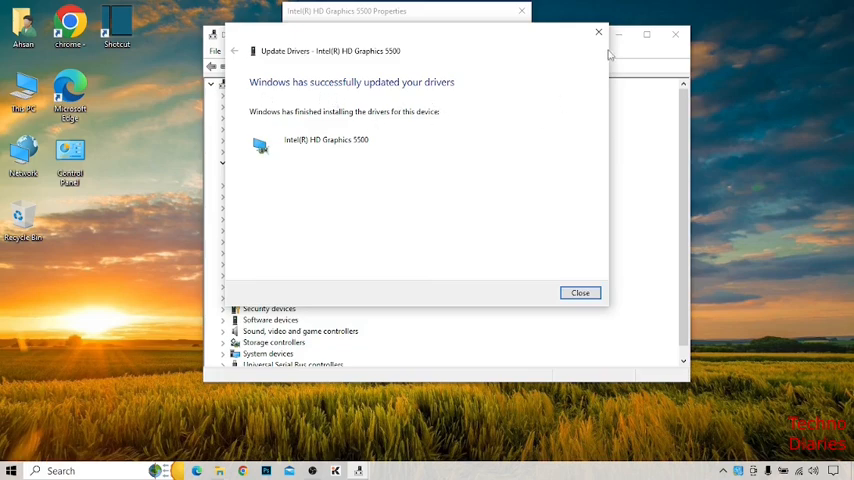
- Dismiss the success confirmation, close Device Manager, and show the Start menu
{"action": "left_click", "coordinate": [580, 292]}
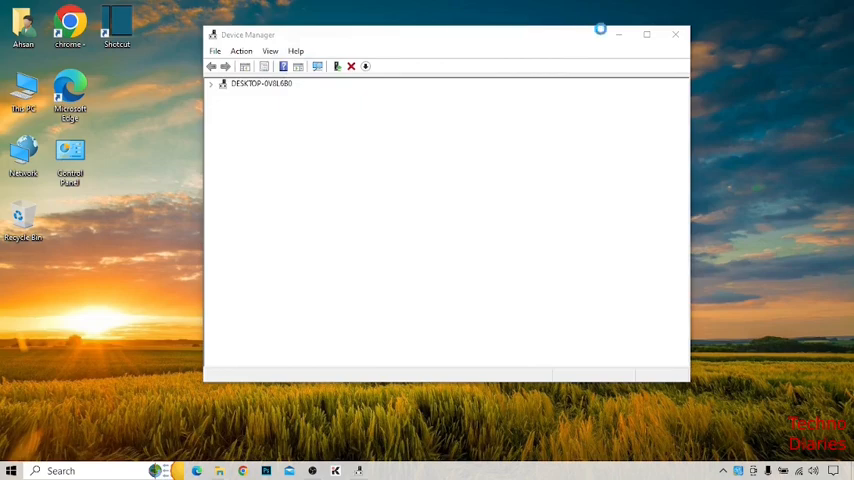
{"action": "left_click", "coordinate": [676, 36]}
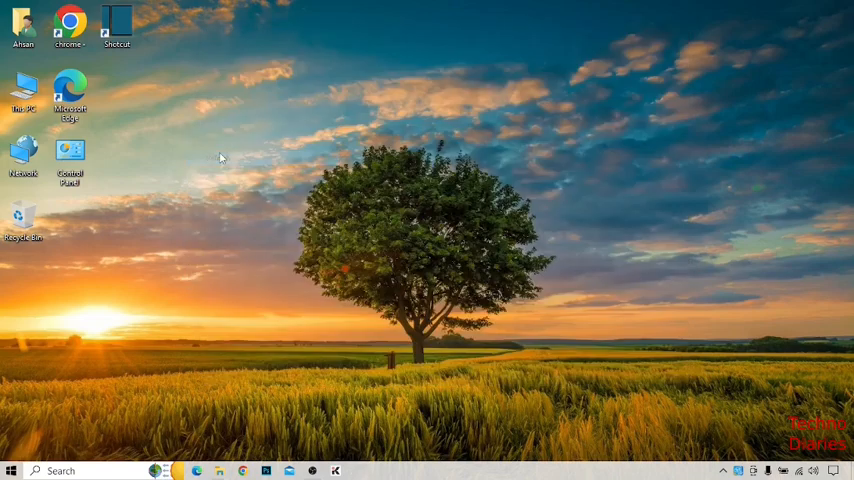
{"action": "left_click", "coordinate": [12, 470]}
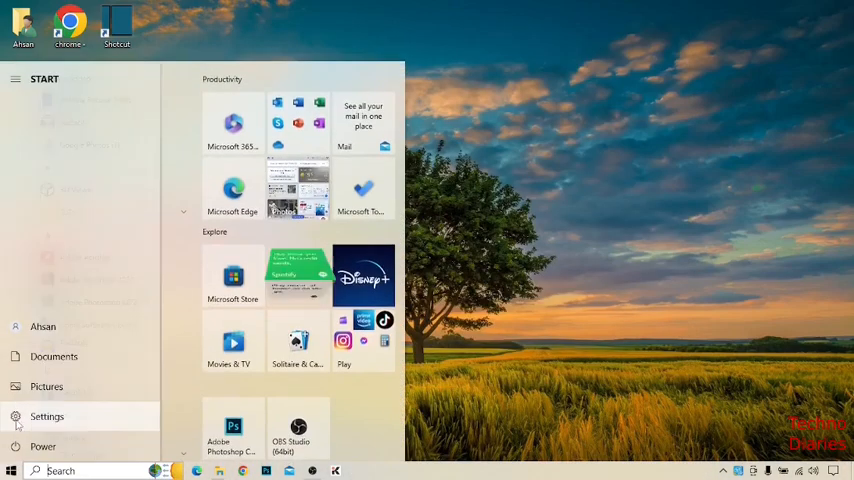